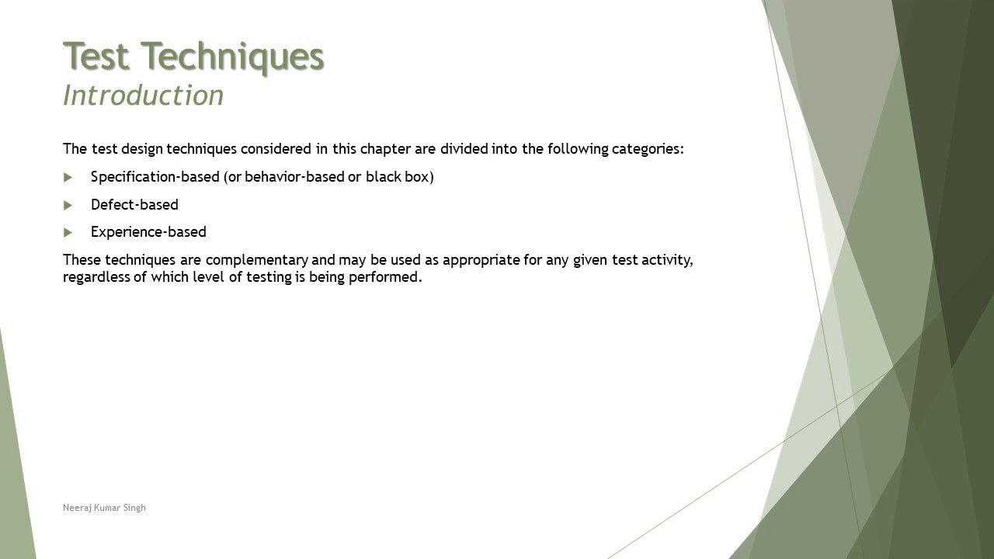
Step: Advance two slides, past the specification-based techniques explanation, to the Equivalence Partitioning–Domain Analysis list
key("Right")
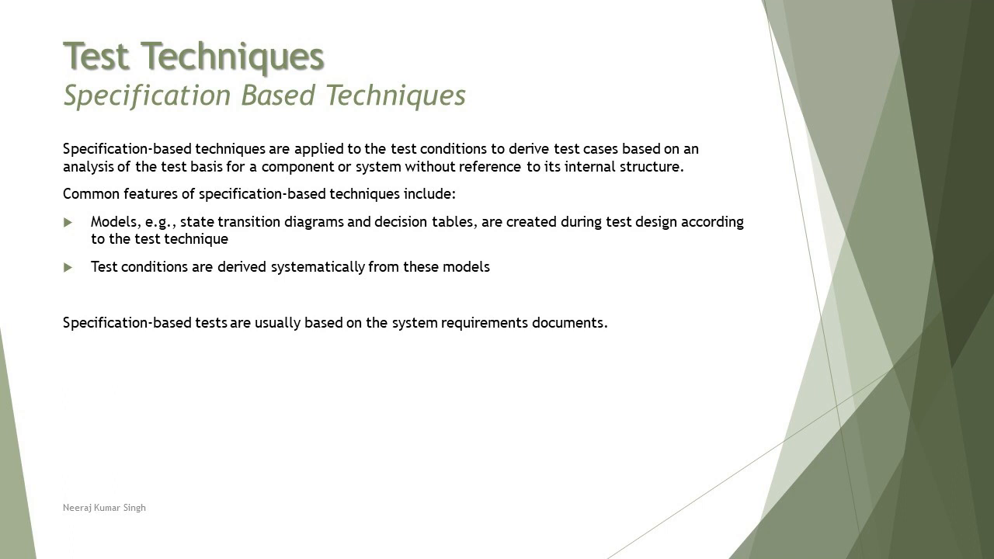
key("Right")
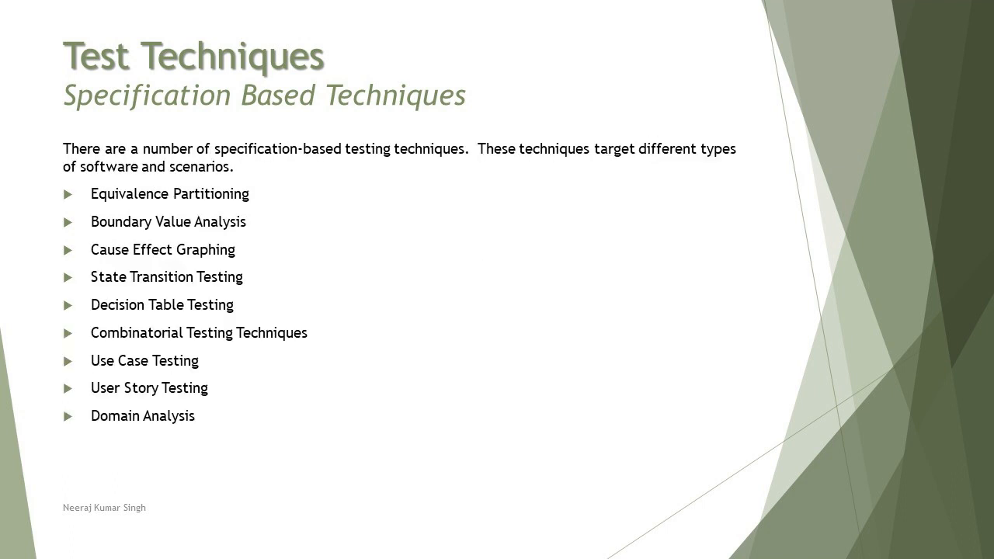